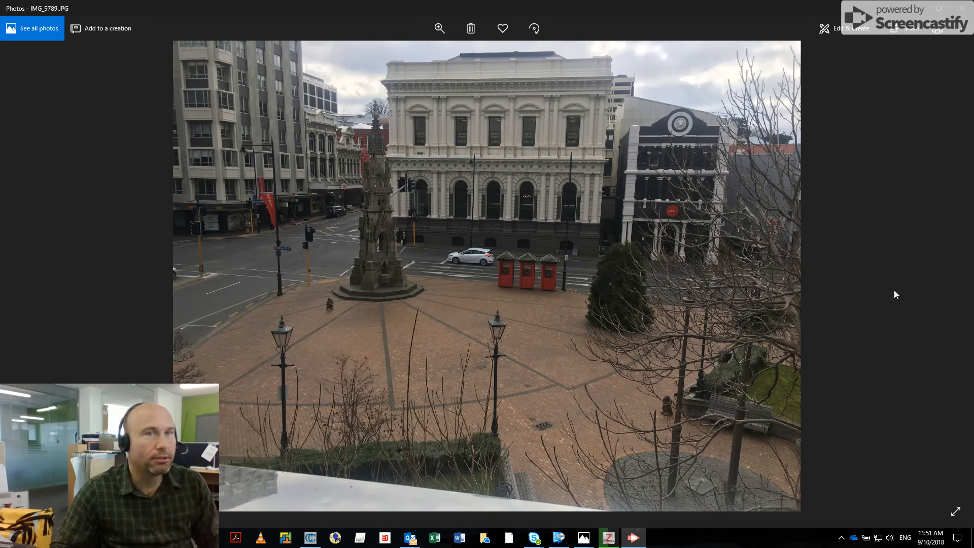
pyautogui.moveTo(549, 276)
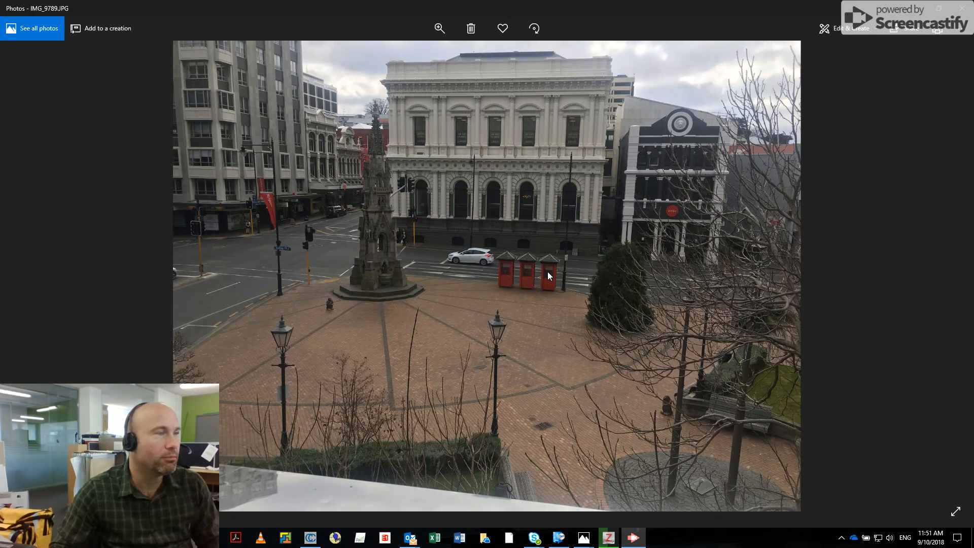
pyautogui.moveTo(527, 220)
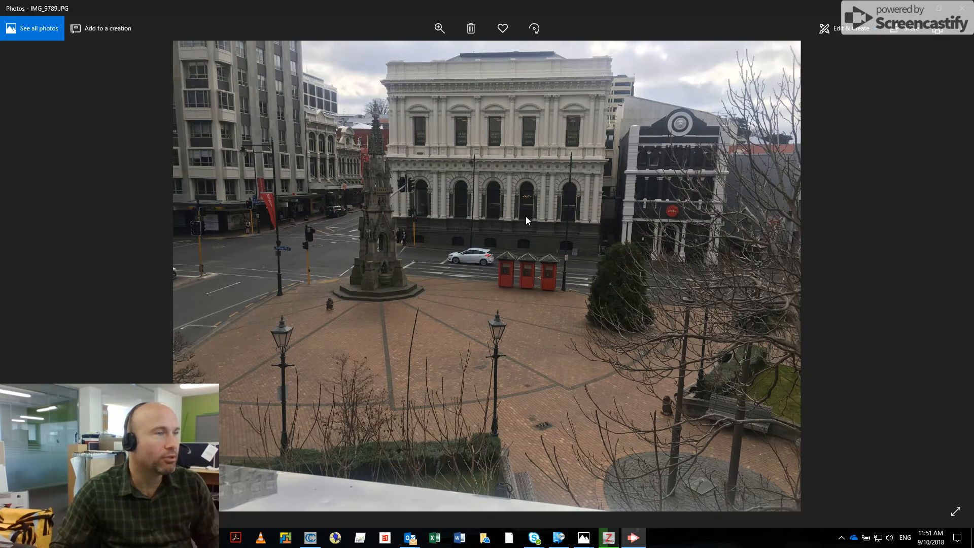
pyautogui.moveTo(485, 223)
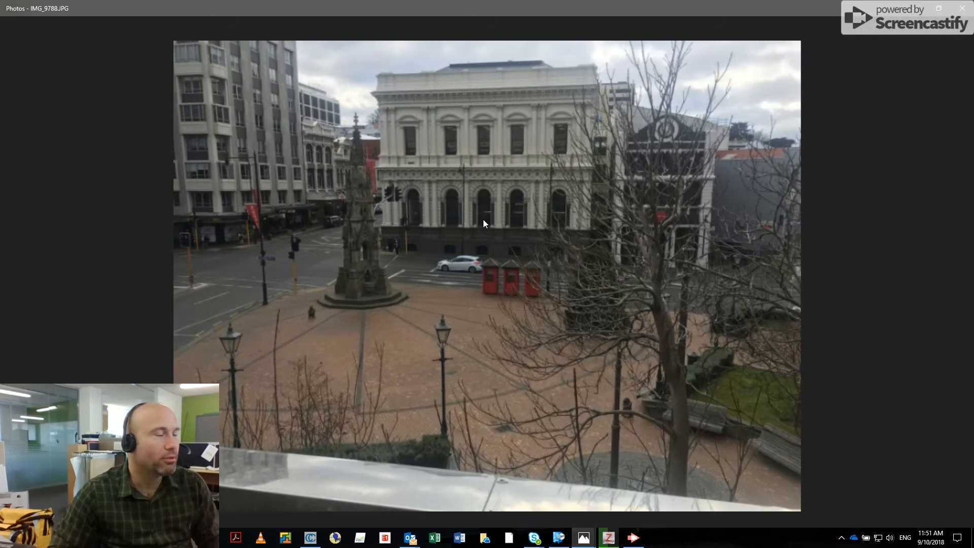
# - Step forward through the square photos to reach IMG_9793.JPG with the monument and red kiosks
pyautogui.press('Right')
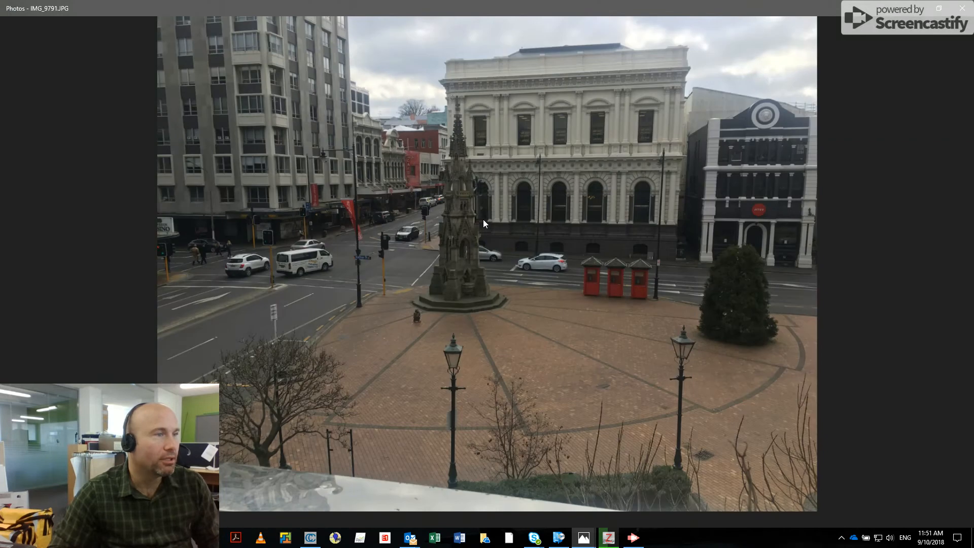
pyautogui.press('Right')
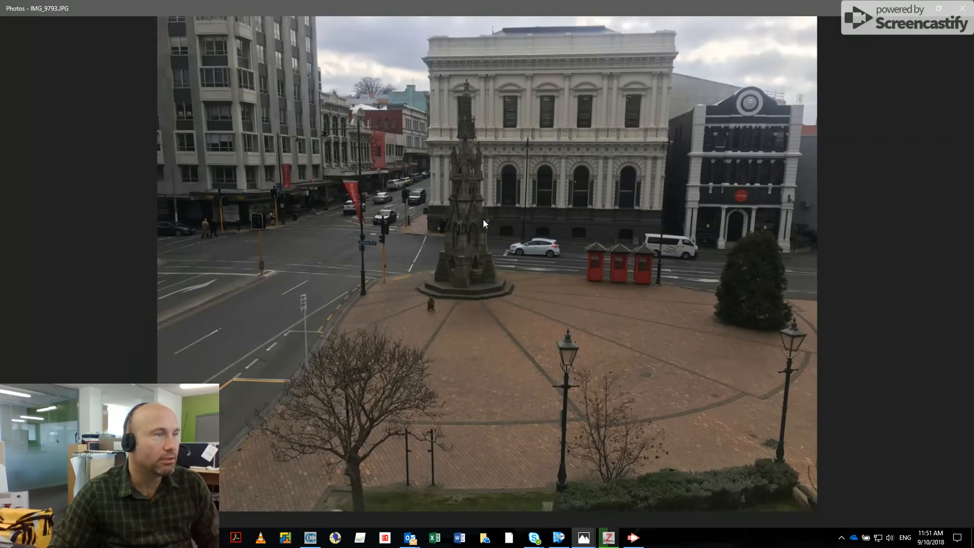
# - Switch via the task switcher to the Picasa 3 window showing the 'test' project's 9 square images
pyautogui.press('alt+tab')
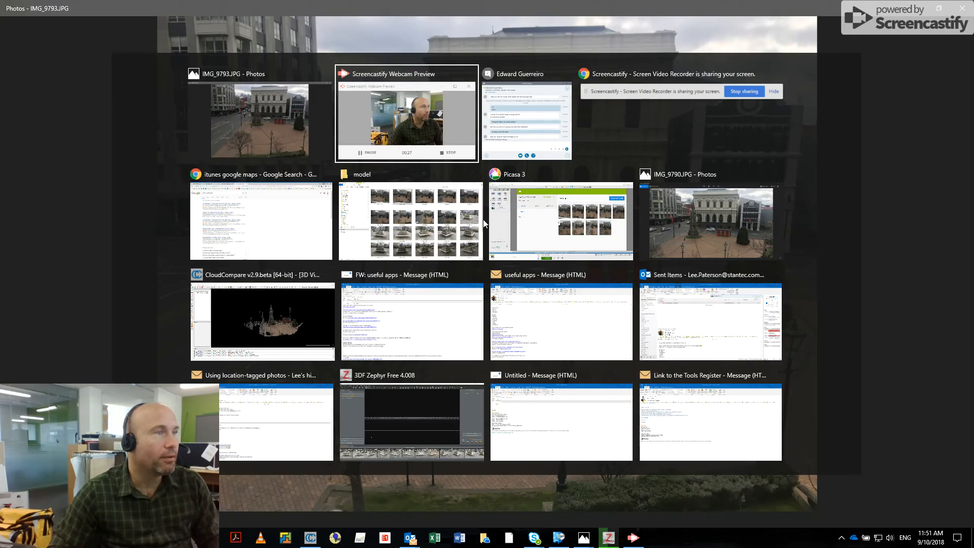
pyautogui.moveTo(460, 225)
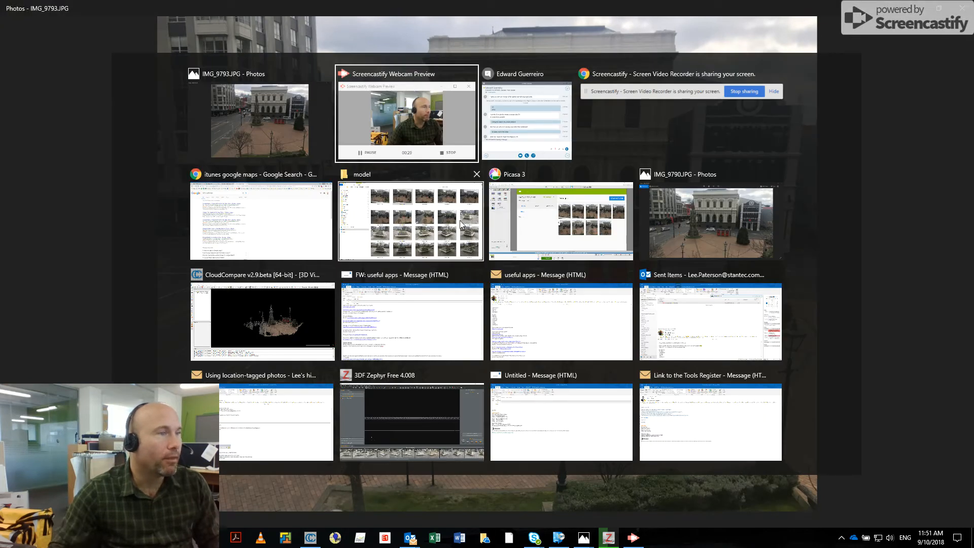
pyautogui.click(559, 220)
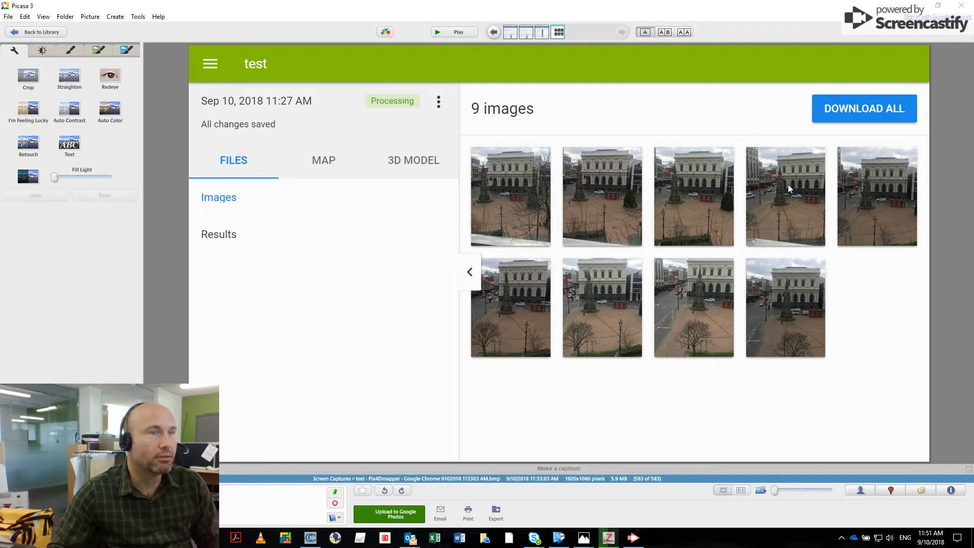
pyautogui.moveTo(675, 294)
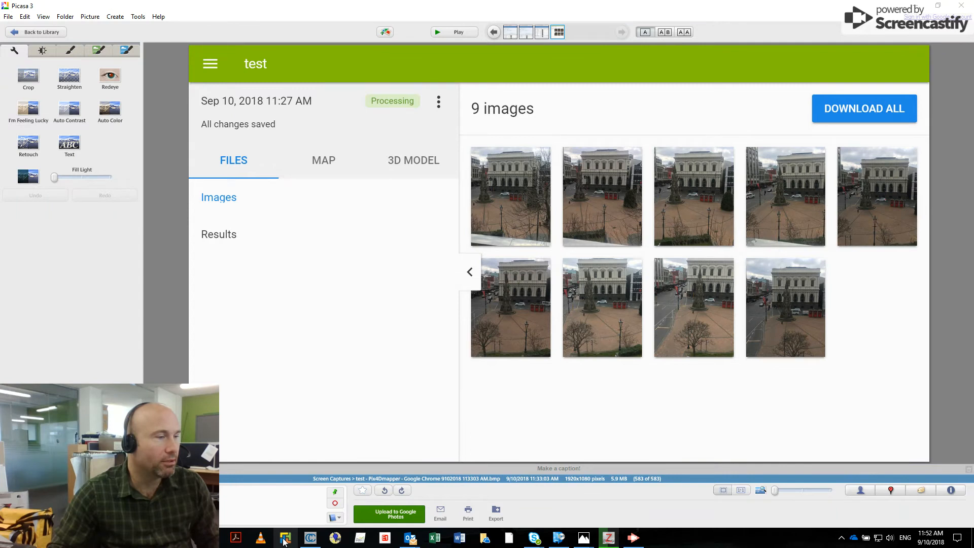
# - Bring CloudCompare forward to show the densified coloured point cloud of the square with monument and kiosks
pyautogui.click(285, 538)
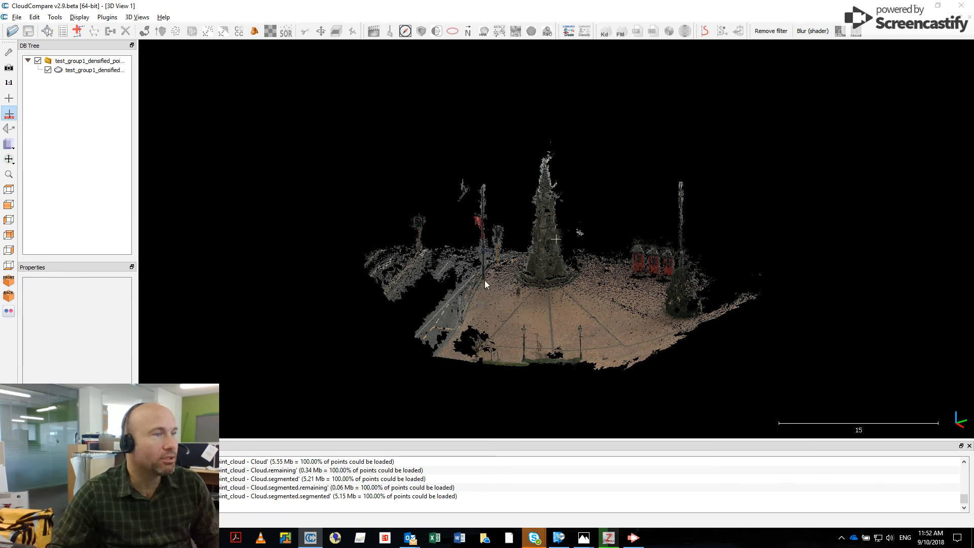
pyautogui.moveTo(667, 338)
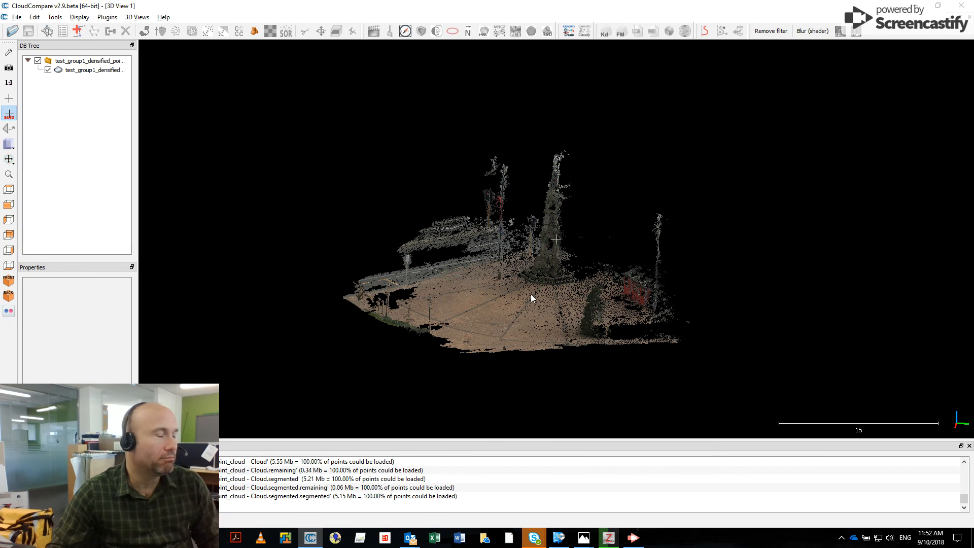
pyautogui.moveTo(544, 314)
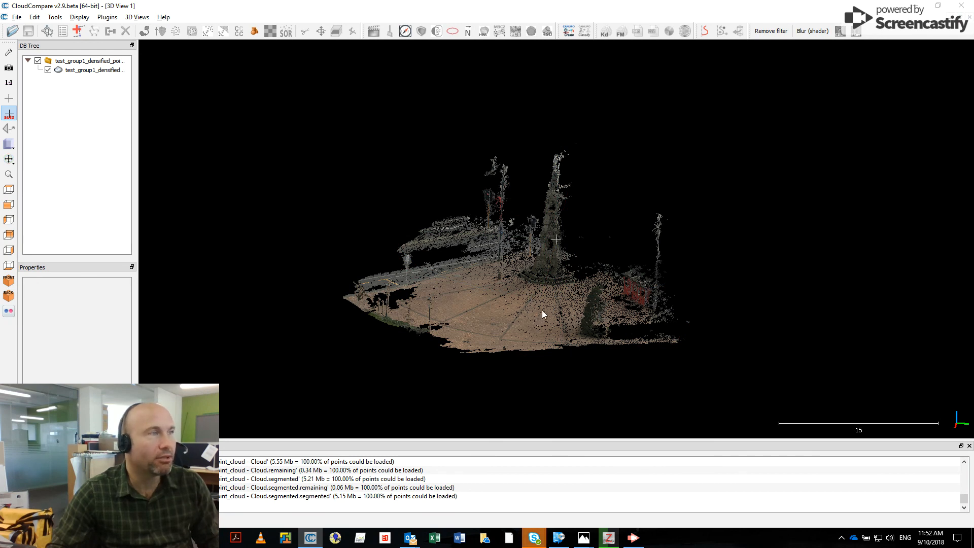